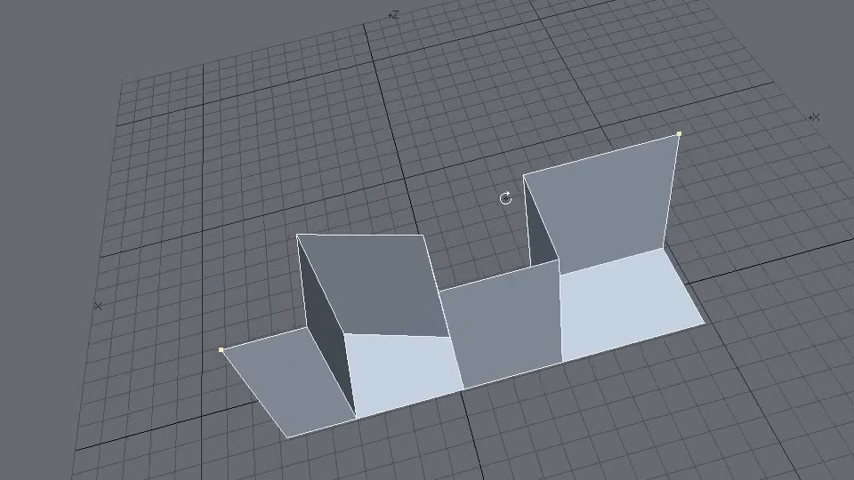
# Step: Run JetoFillet on the curve with a 222 mm radius, 10 segments and Merge on
pyautogui.moveTo(510, 200); pyautogui.dragTo(470, 290)
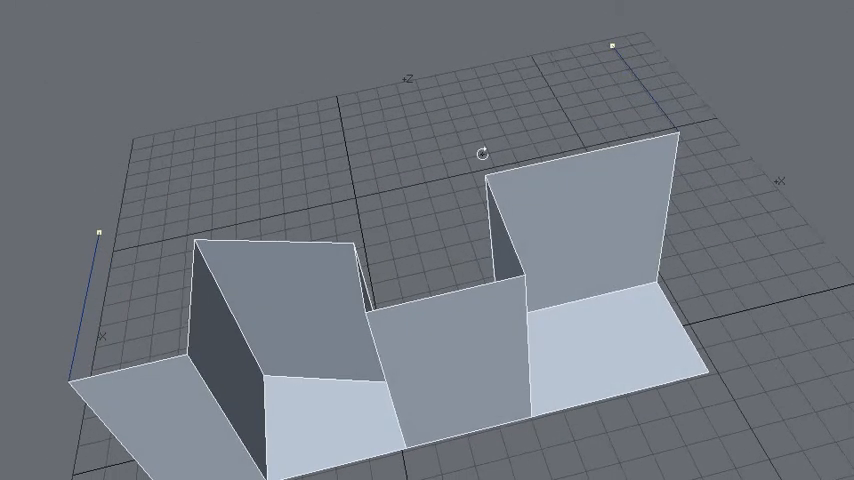
pyautogui.moveTo(373, 148)
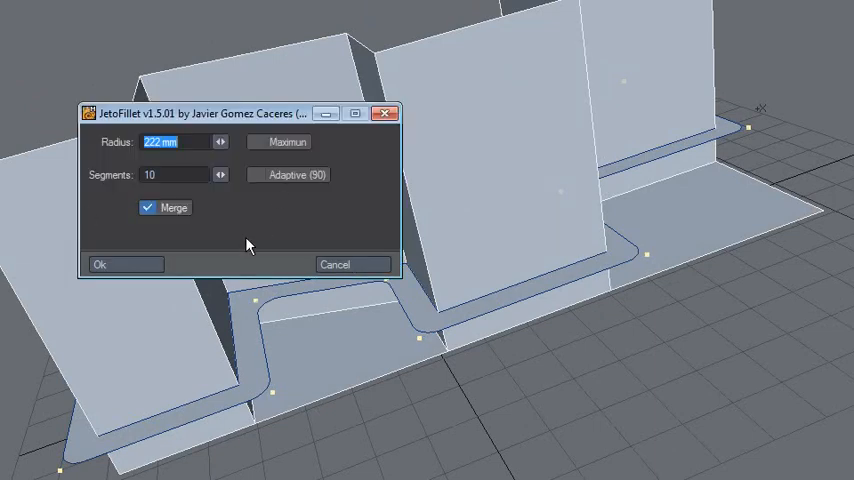
pyautogui.click(100, 264)
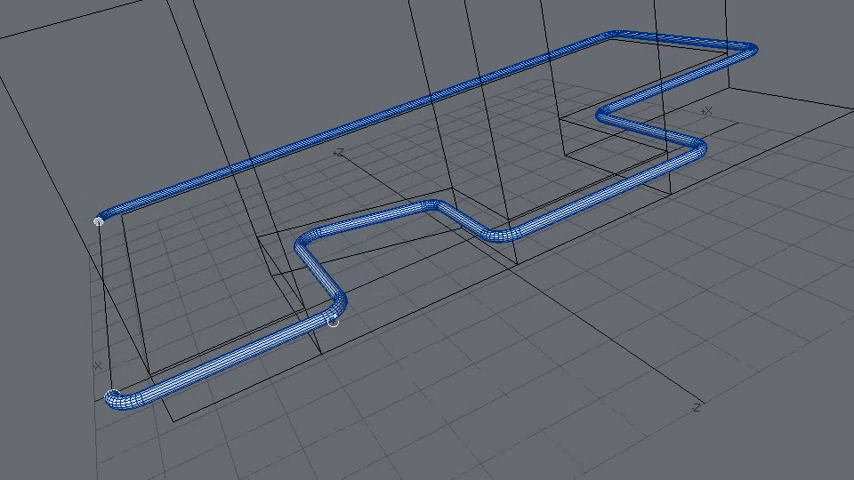
# Step: Orbit the view to inspect the finished blue tube around the wall
pyautogui.moveTo(430, 240); pyautogui.dragTo(430, 200)
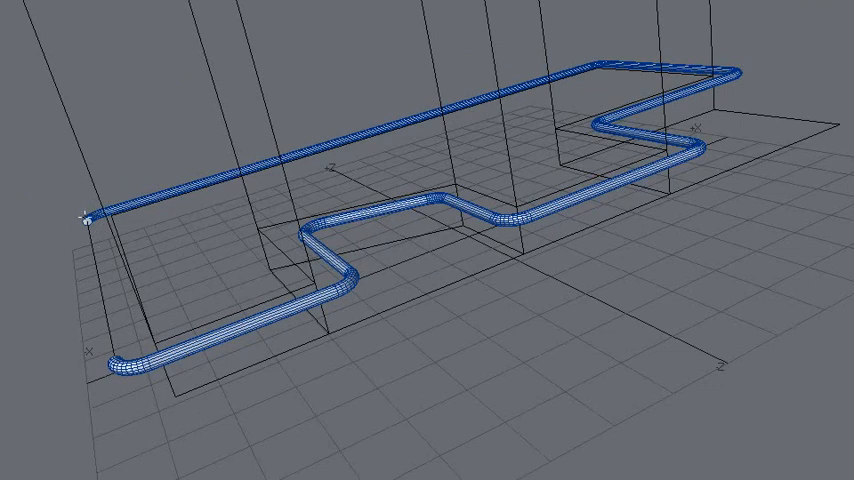